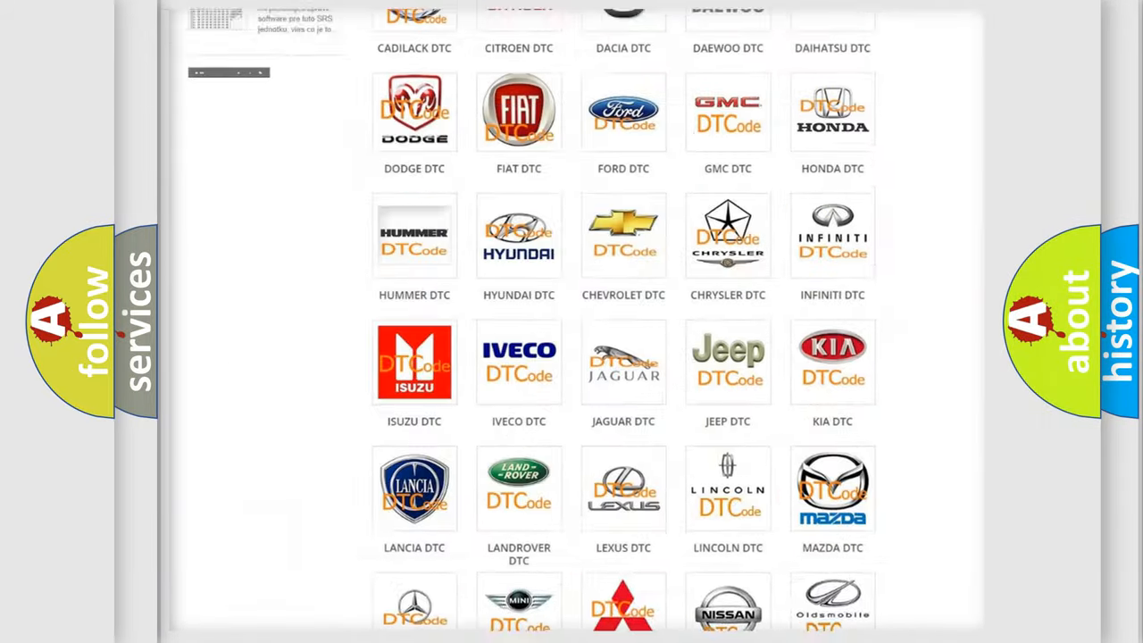
Select the FORD logo in the DTC brand grid and scroll through the Ford code entries
scroll(up, 3)
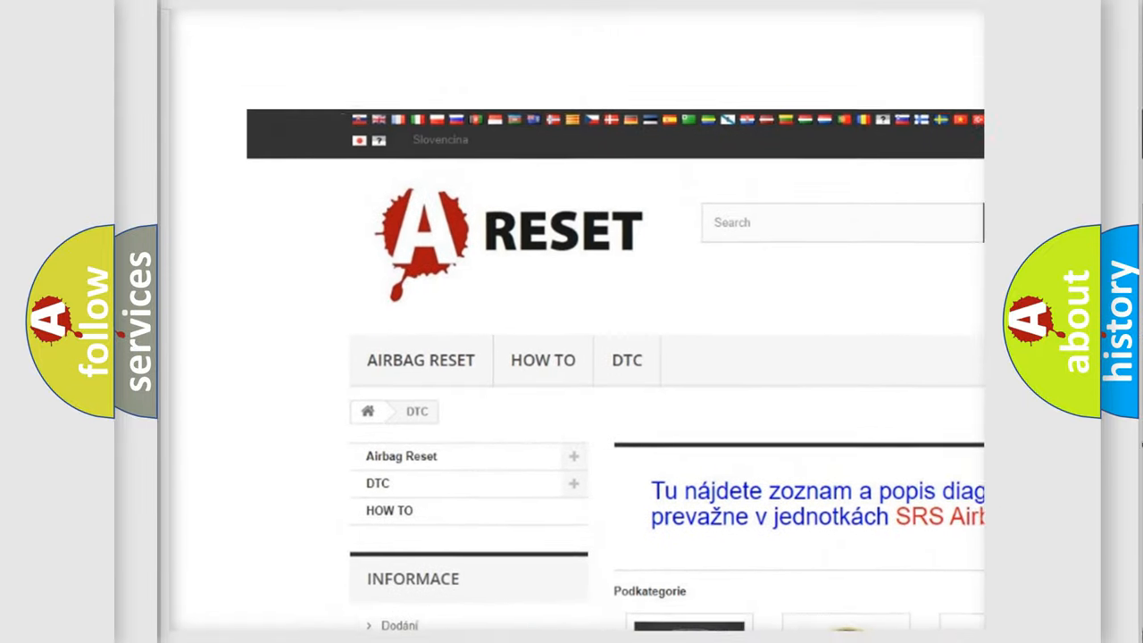
scroll(down, 3)
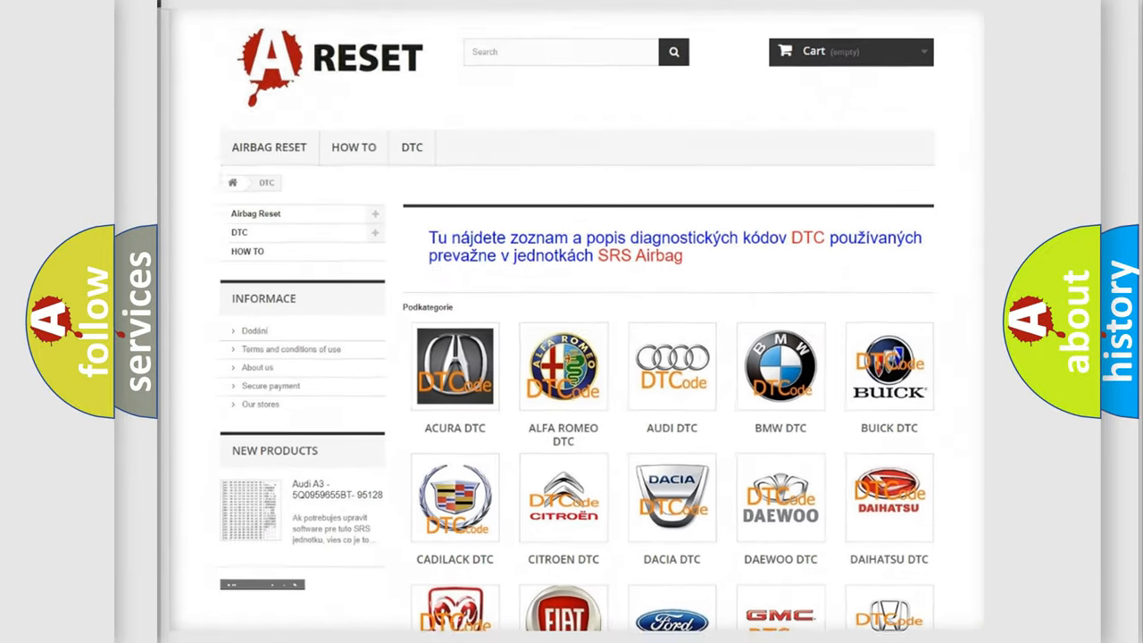
scroll(down, 3)
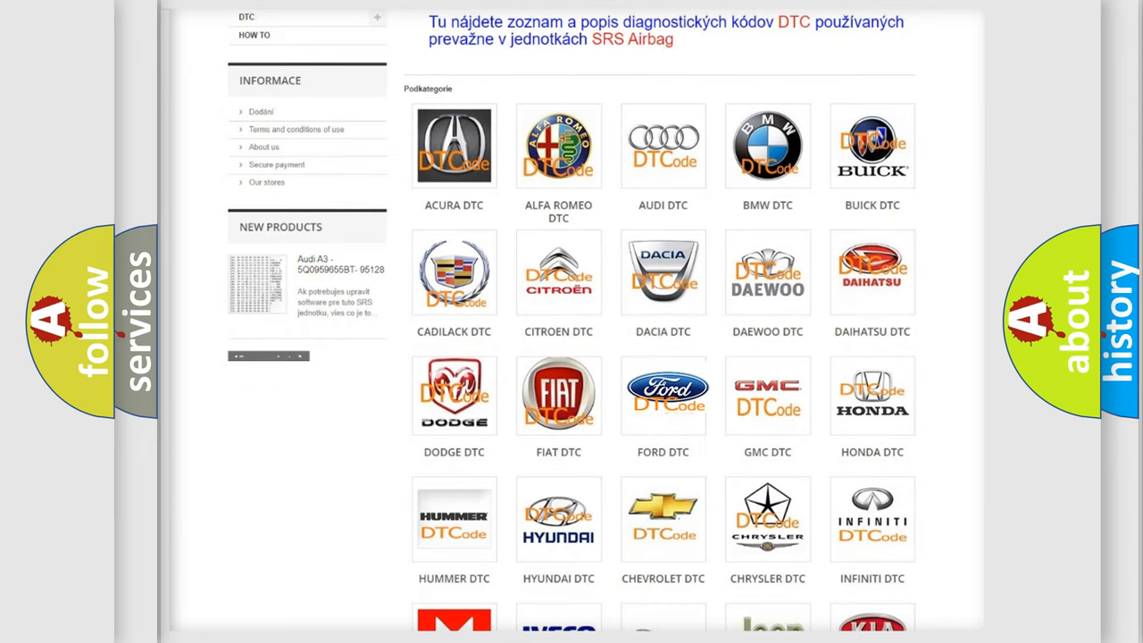
click(663, 395)
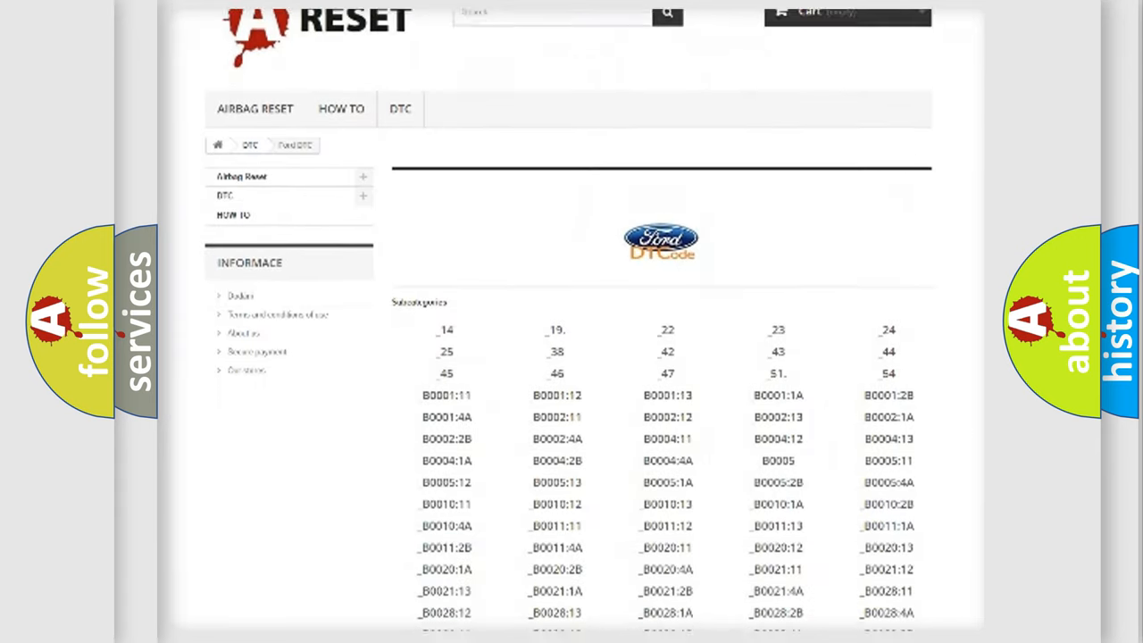
scroll(down, 3)
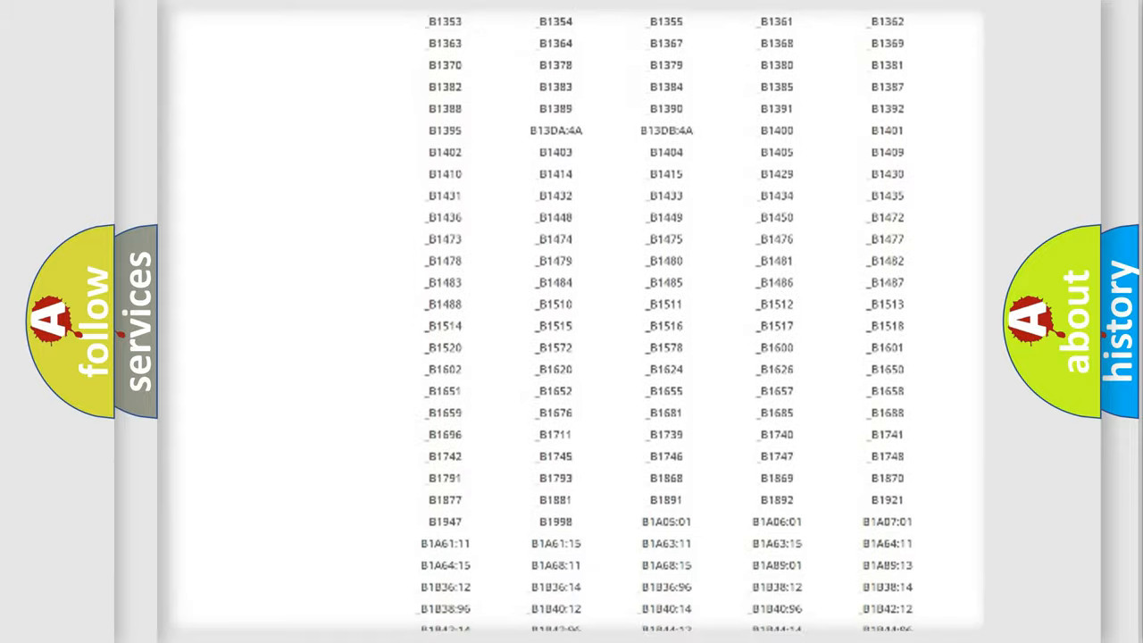
scroll(up, 3)
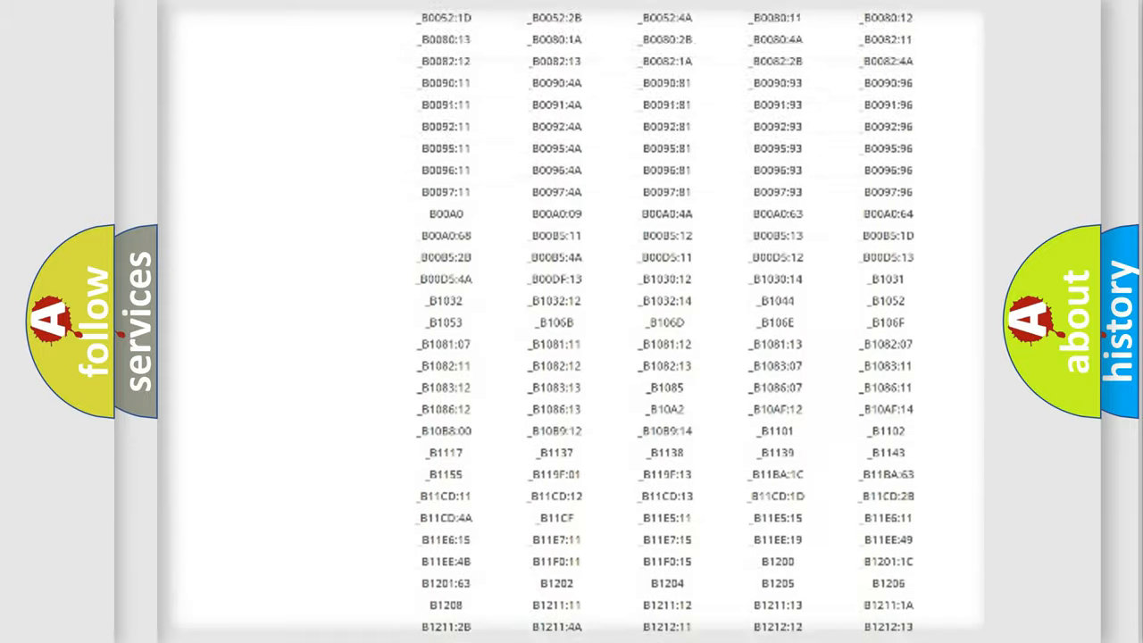
scroll(up, 3)
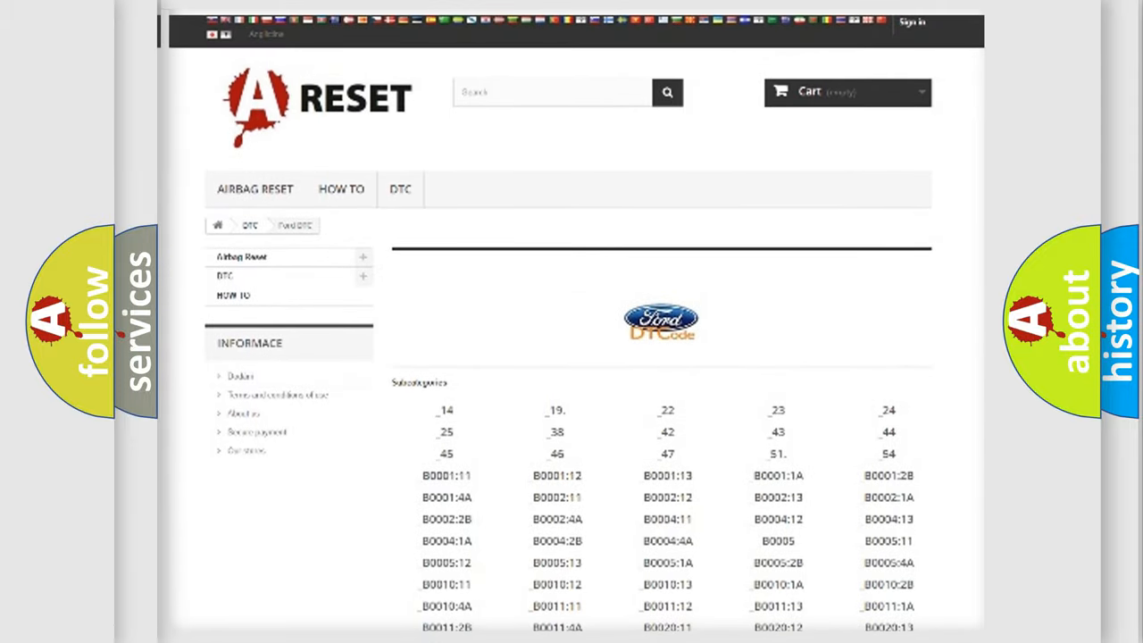